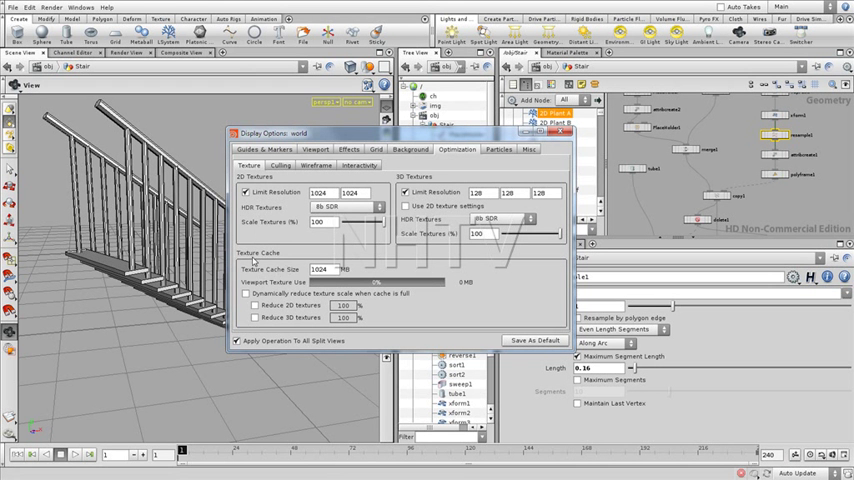
Step: Browse the Optimization pages of Display Options before closing the dialog and framing the stairs
{"action": "left_click", "coordinate": [280, 164]}
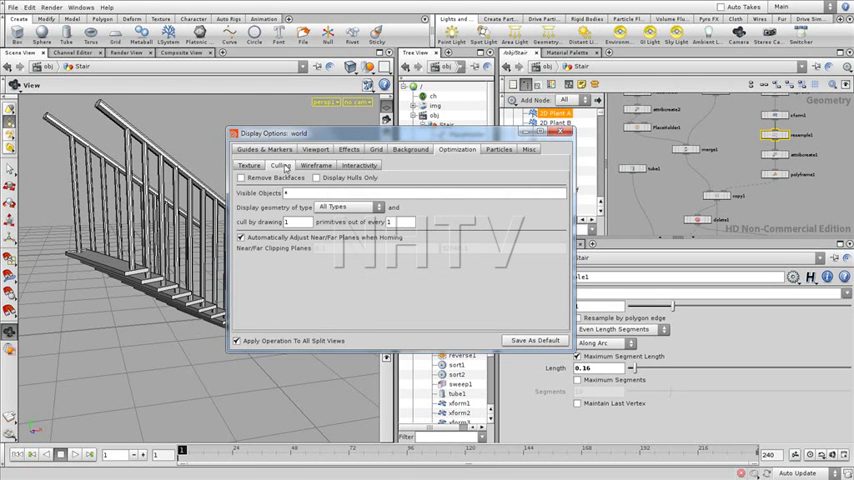
{"action": "left_click", "coordinate": [242, 176]}
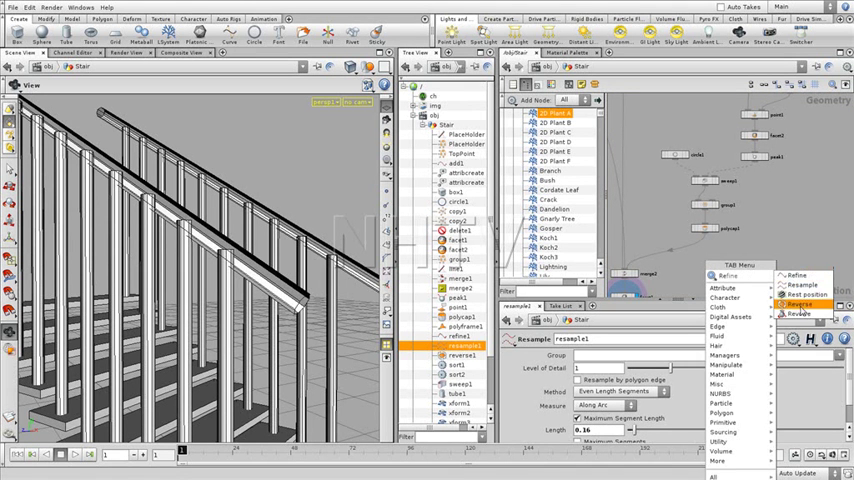
Step: Display the Transform node so its translate, rotate and scale parameters and handle show
{"action": "left_click", "coordinate": [804, 304]}
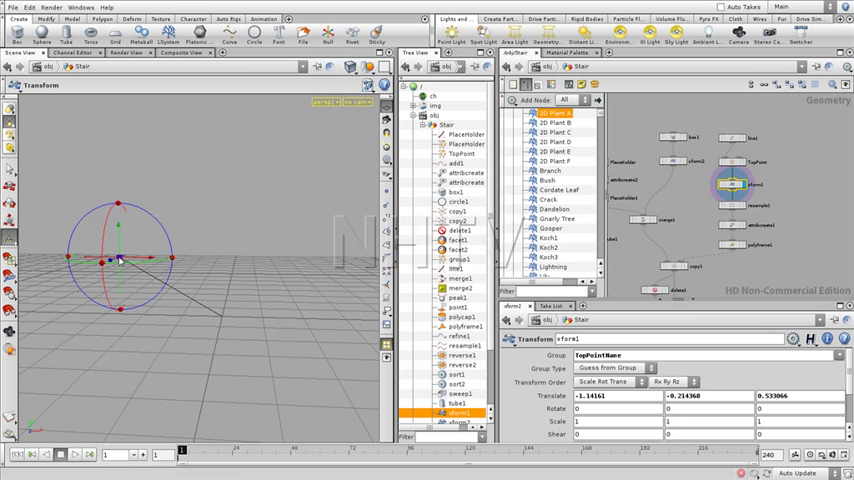
Step: Restore display on the final node and box-select the twelve stair-building nodes
{"action": "right_click", "coordinate": [118, 262]}
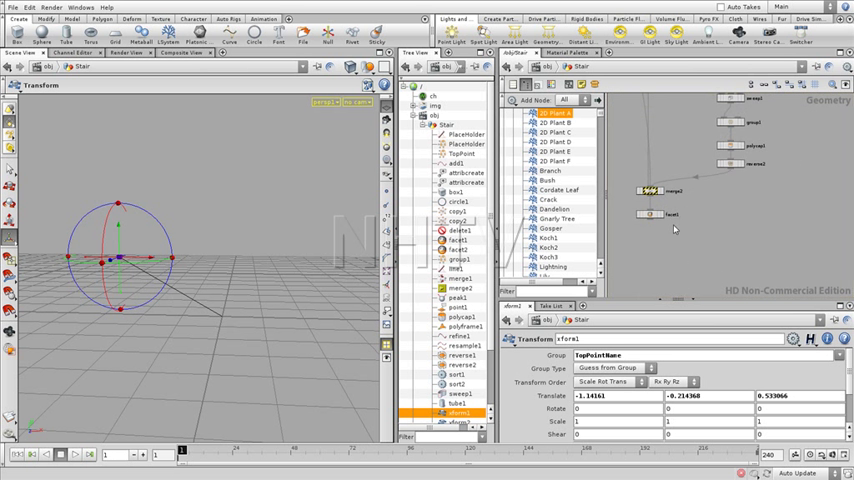
{"action": "left_click", "coordinate": [452, 240]}
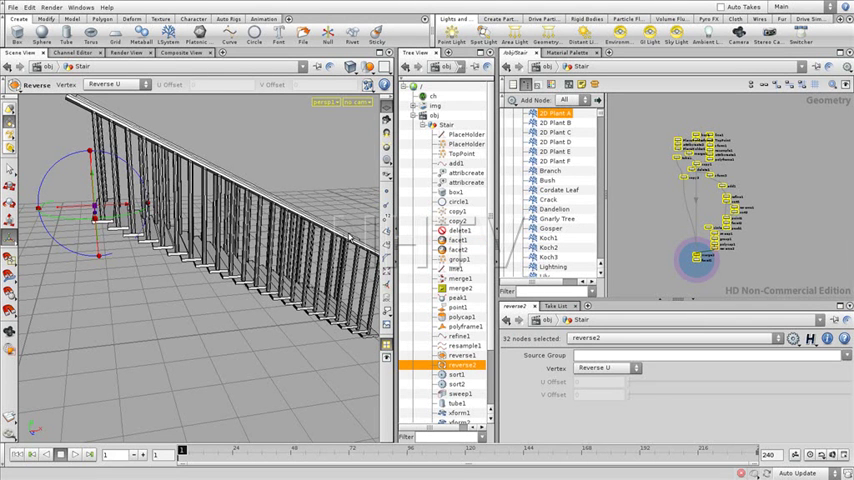
{"action": "mouse_move", "coordinate": [656, 212]}
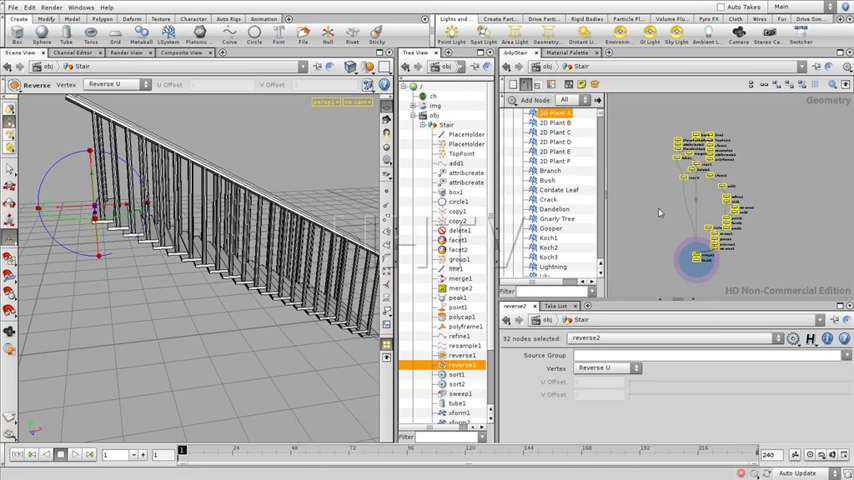
{"action": "mouse_move", "coordinate": [778, 208]}
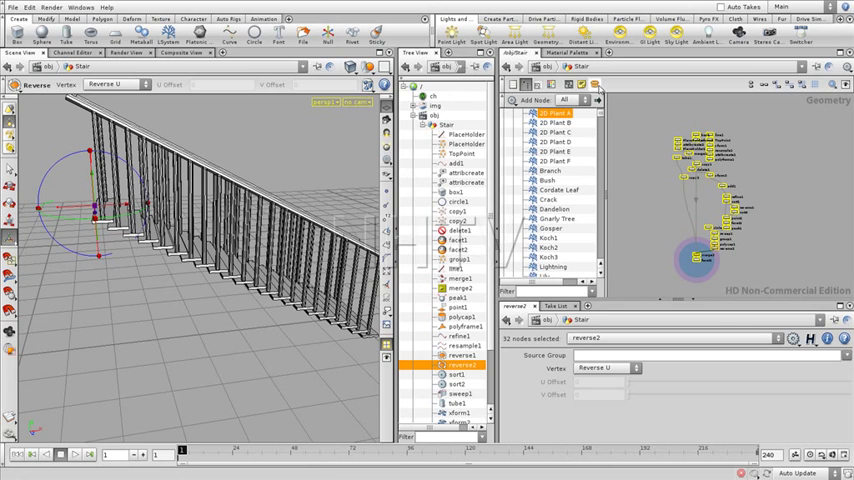
{"action": "mouse_move", "coordinate": [656, 172]}
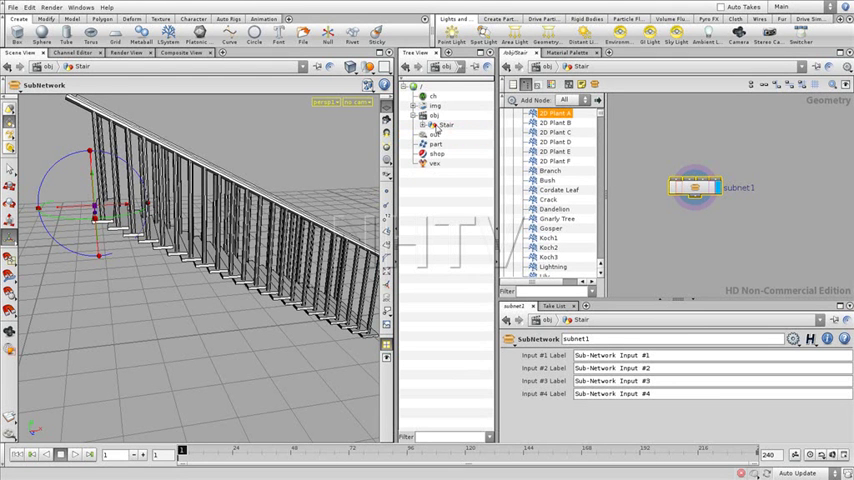
Step: Expand the Stair object in the Tree View to list its internal nodes
{"action": "left_click", "coordinate": [444, 134]}
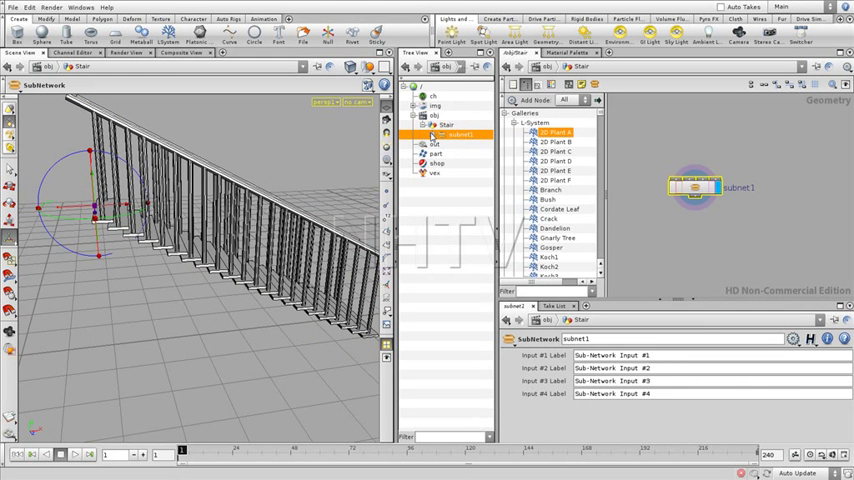
{"action": "left_click", "coordinate": [416, 136]}
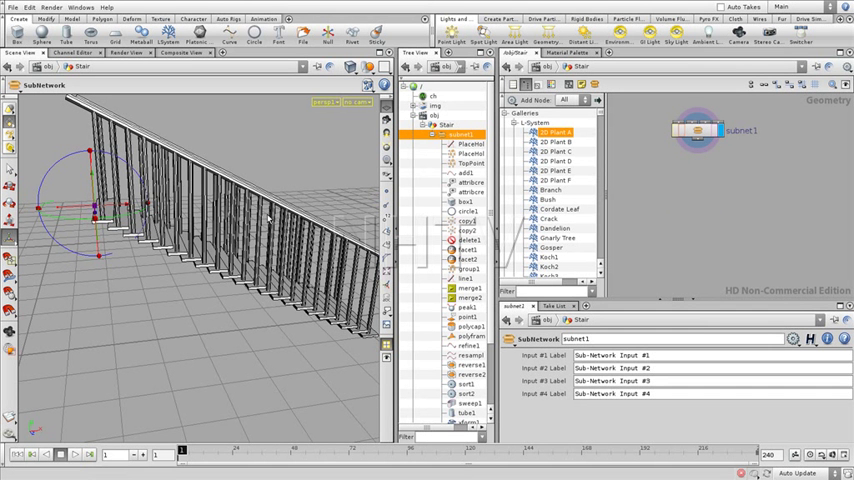
{"action": "mouse_move", "coordinate": [300, 172]}
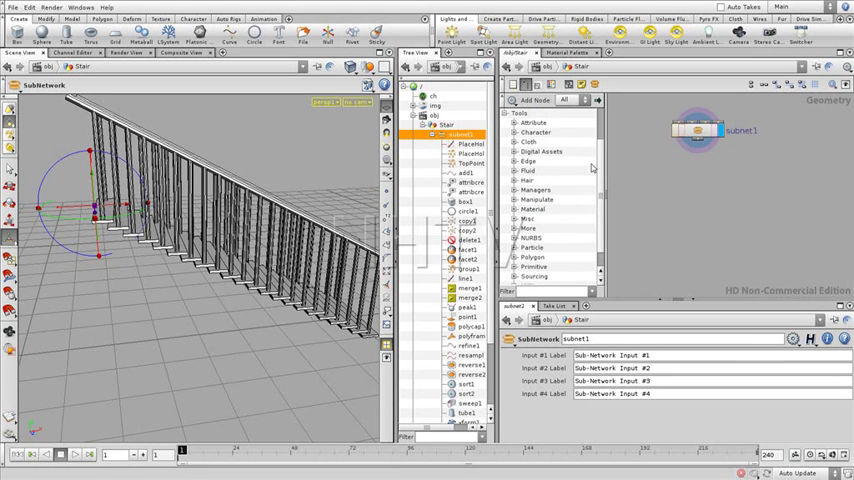
Step: Start a digital asset from subnet1 and enter a stair operator name and label
{"action": "left_click", "coordinate": [520, 152]}
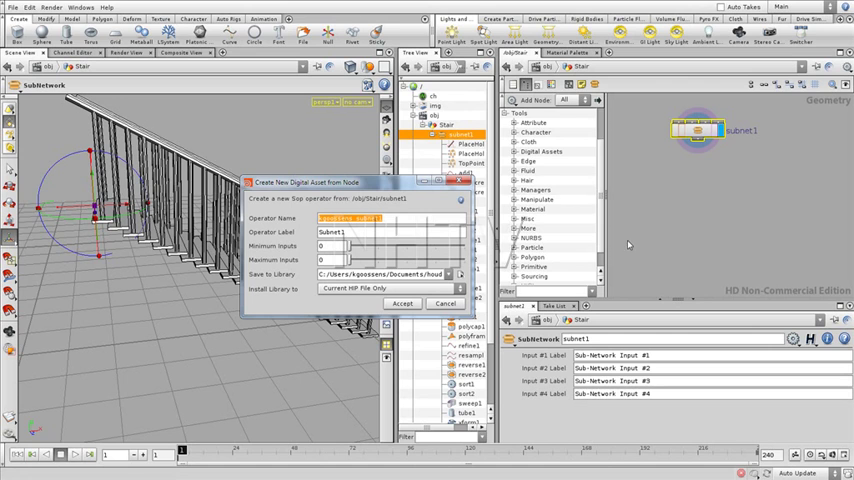
{"action": "mouse_move", "coordinate": [752, 144]}
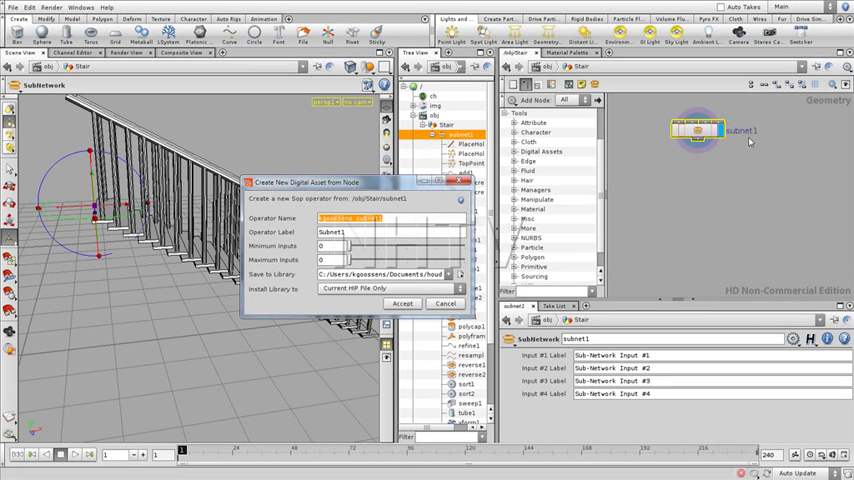
{"action": "mouse_move", "coordinate": [704, 196]}
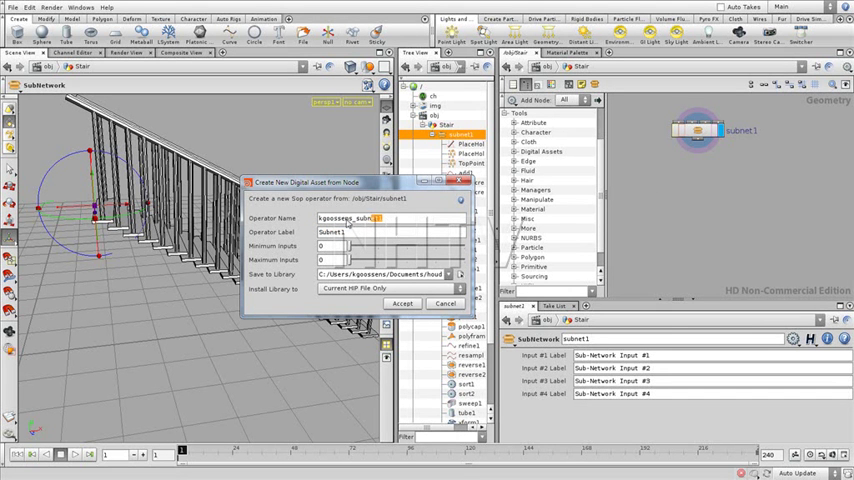
{"action": "triple_click", "coordinate": [360, 218]}
{"action": "type", "text": "S"}
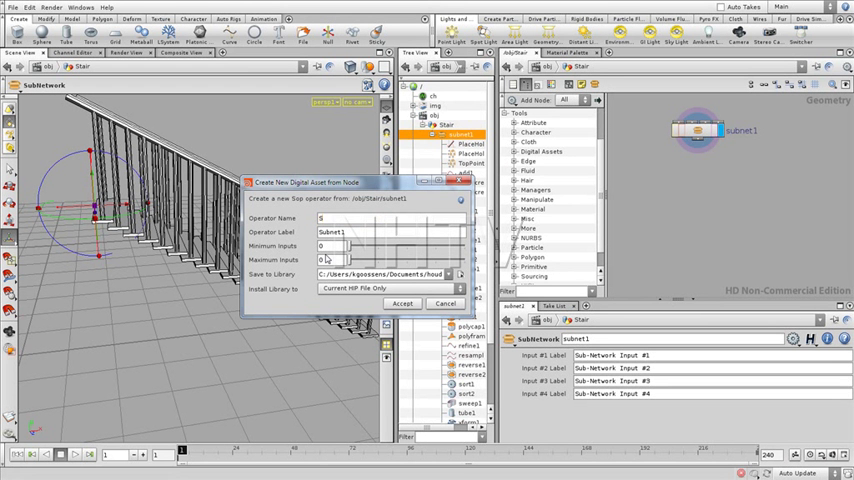
{"action": "type", "text": "tairs"}
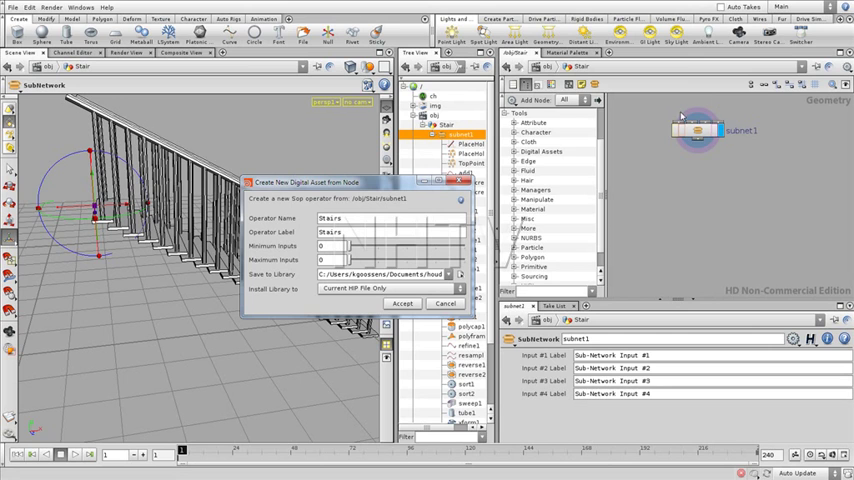
{"action": "mouse_move", "coordinate": [624, 120]}
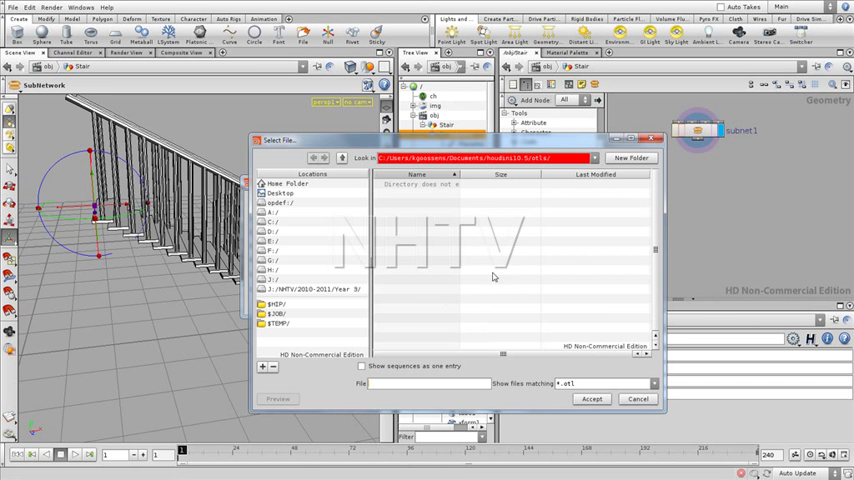
Step: Save the Stairs asset to the Archit.otl Architecture library file
{"action": "left_click", "coordinate": [268, 216]}
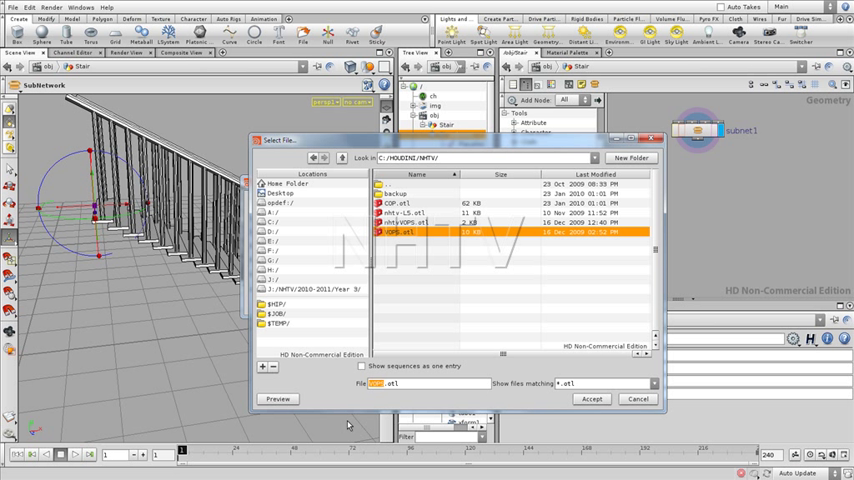
{"action": "mouse_move", "coordinate": [396, 394]}
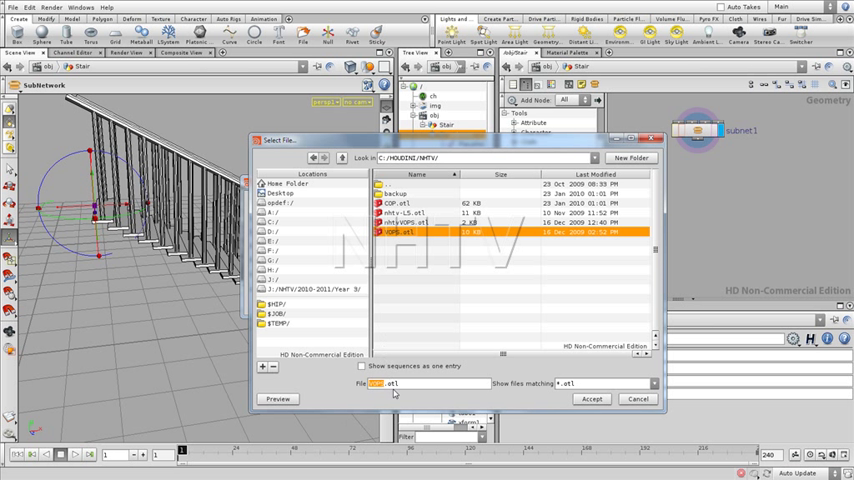
{"action": "mouse_move", "coordinate": [394, 396]}
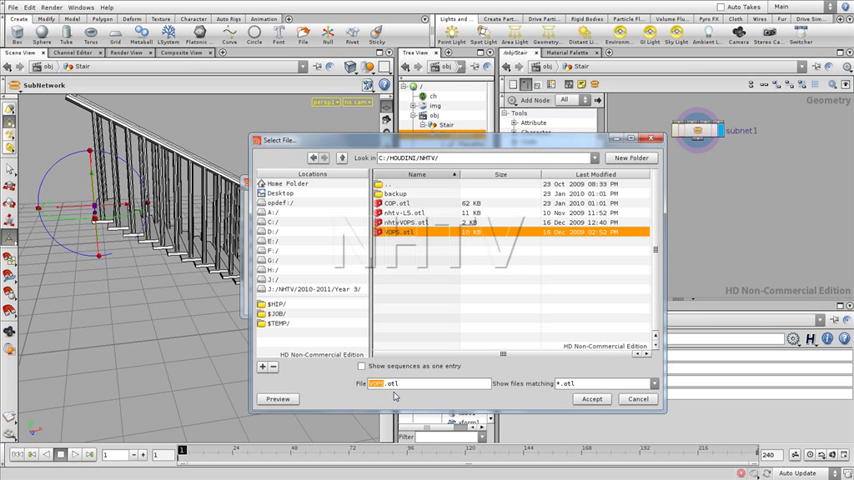
{"action": "type", "text": "Archit.otl"}
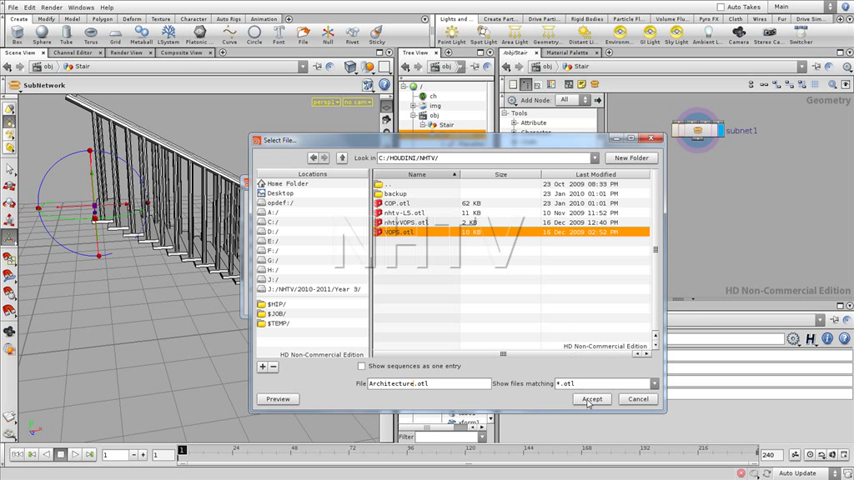
{"action": "left_click", "coordinate": [594, 400]}
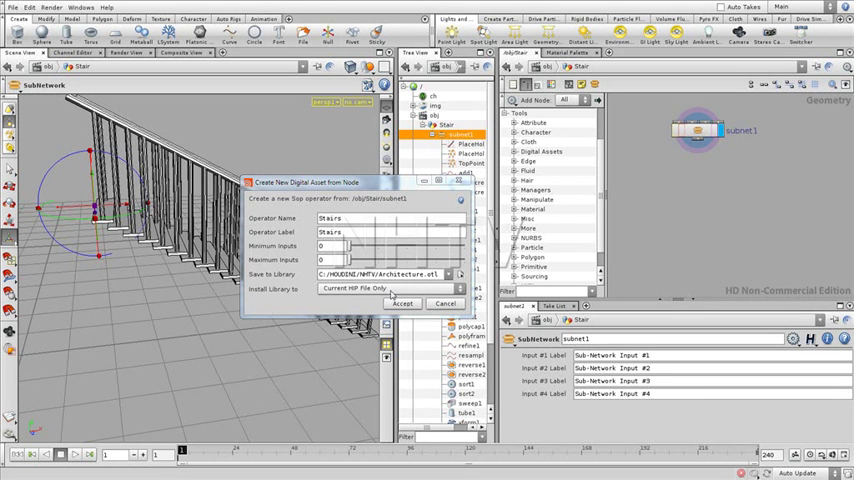
{"action": "left_click", "coordinate": [388, 288]}
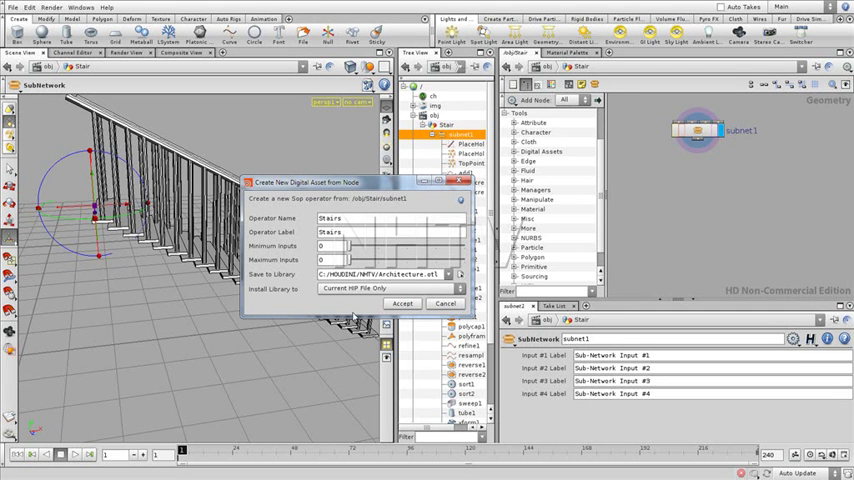
{"action": "mouse_move", "coordinate": [738, 230]}
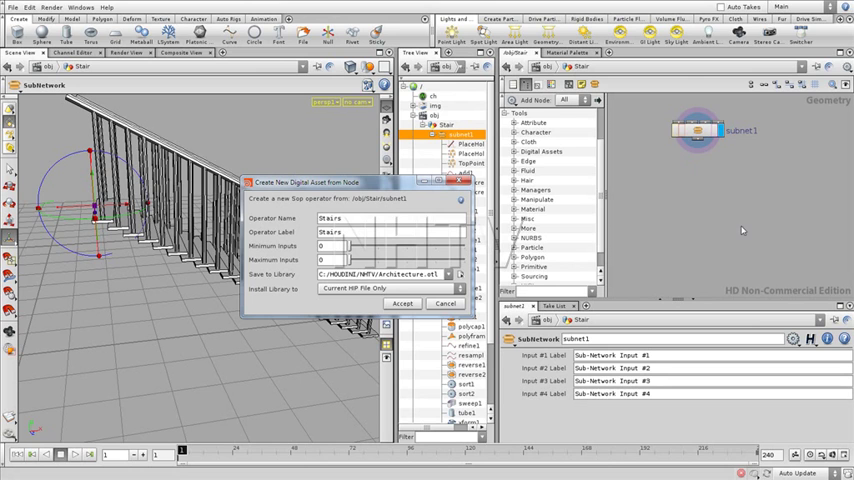
{"action": "mouse_move", "coordinate": [728, 208]}
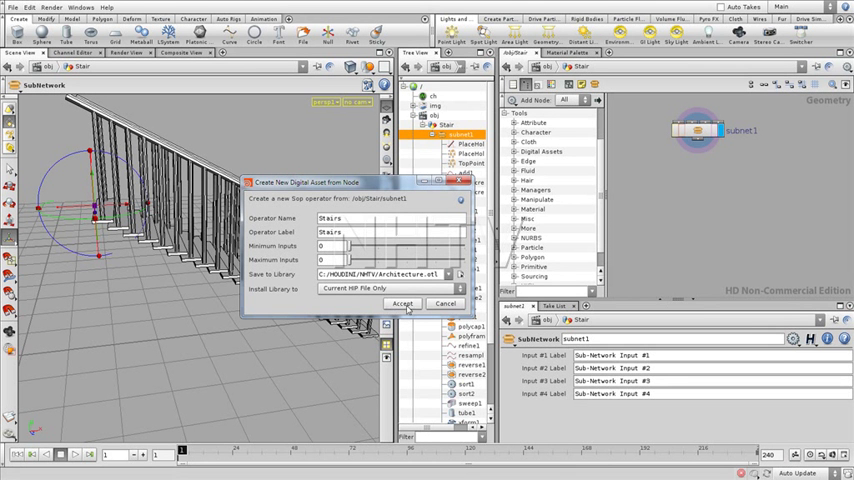
Step: Accept to create the Stairs asset, then review its Handles and Parameters type properties
{"action": "left_click", "coordinate": [408, 304]}
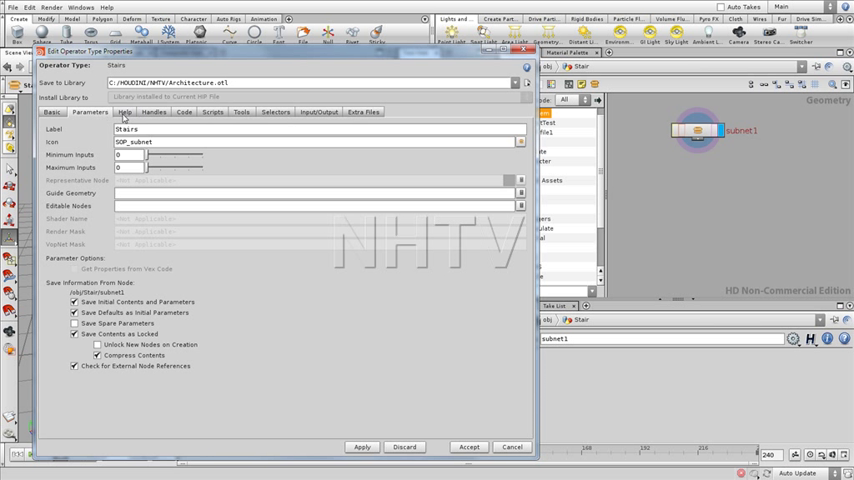
{"action": "left_click", "coordinate": [182, 120]}
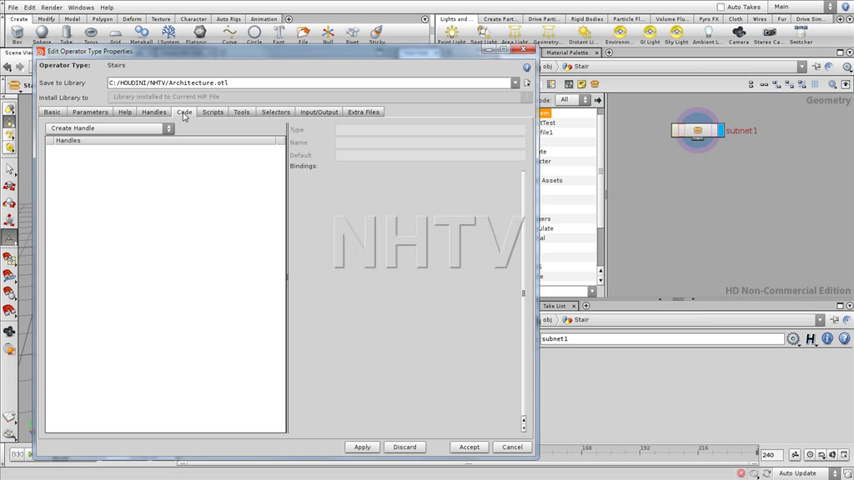
{"action": "left_click", "coordinate": [318, 124]}
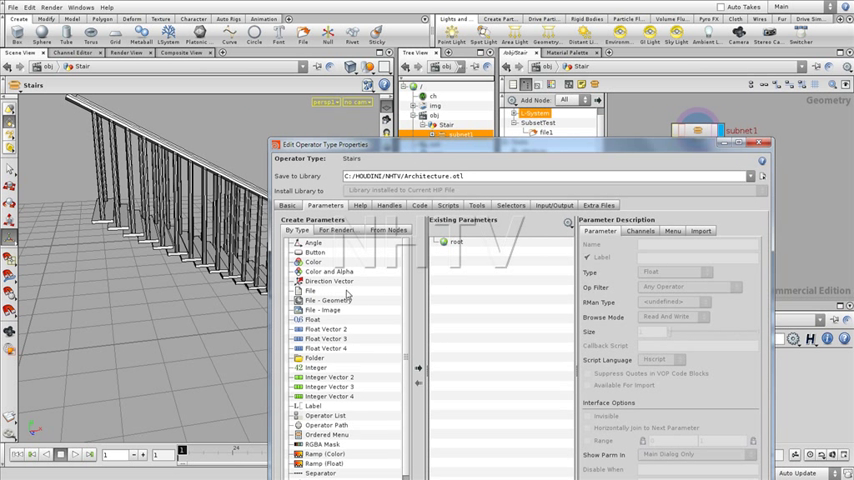
{"action": "mouse_move", "coordinate": [322, 348]}
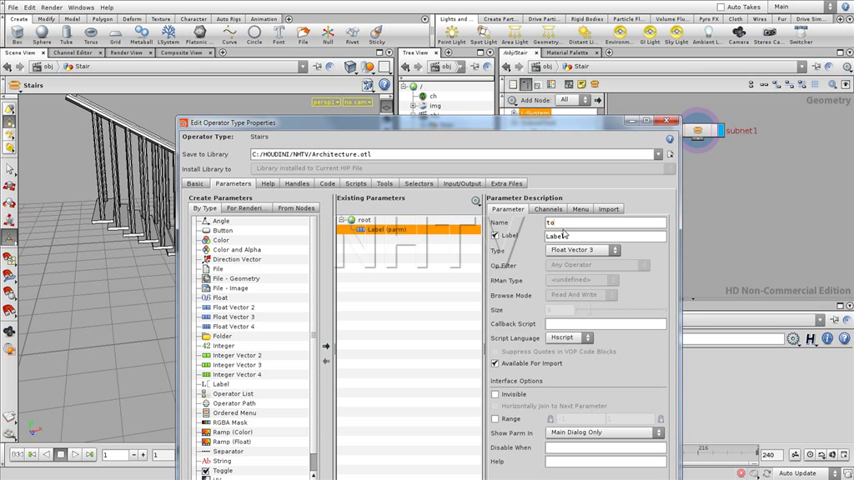
Step: Add a parameter named topPos labelled Top position and view its channel links
{"action": "type", "text": "topPos"}
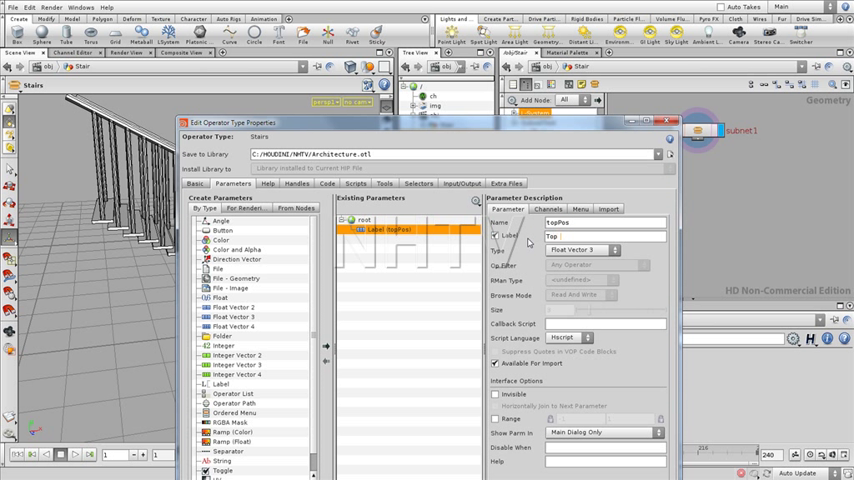
{"action": "type", "text": "_position"}
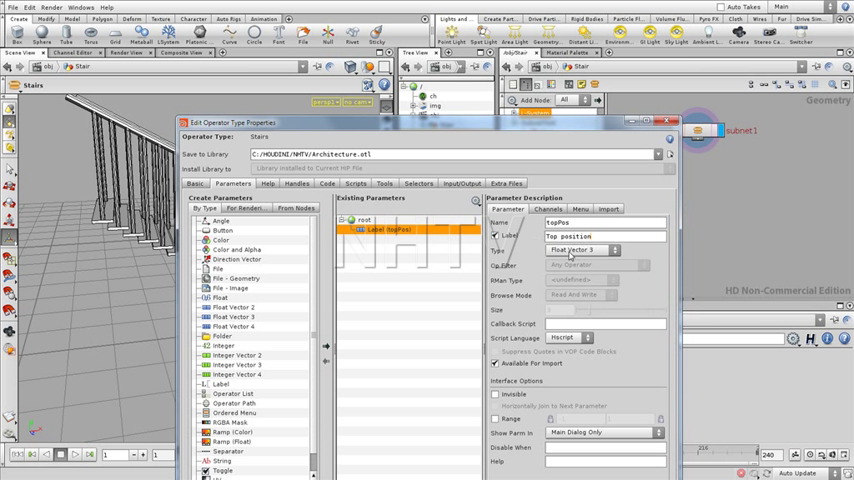
{"action": "mouse_move", "coordinate": [550, 132]}
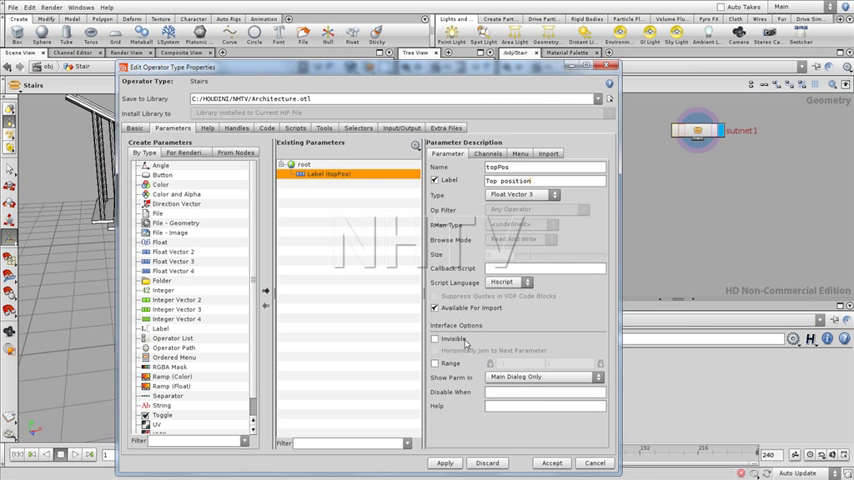
{"action": "left_click", "coordinate": [488, 152]}
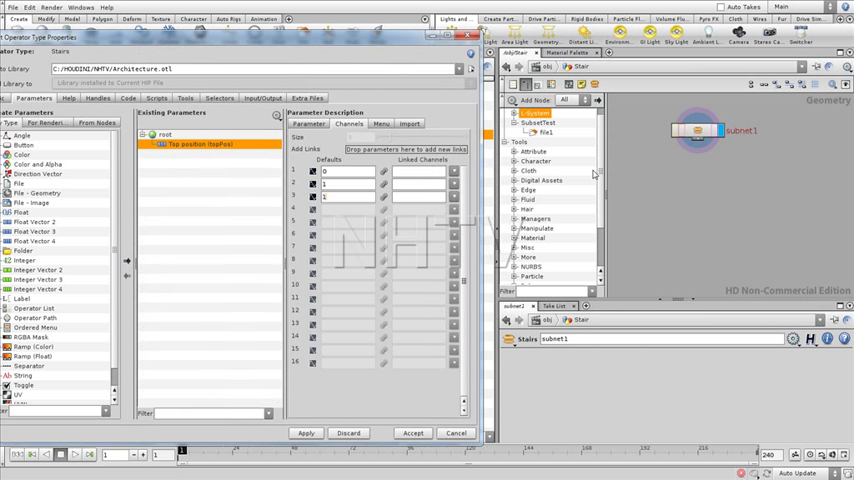
Step: Apply the changes and add a float parameter named width labelled Stairs width
{"action": "left_click", "coordinate": [304, 434]}
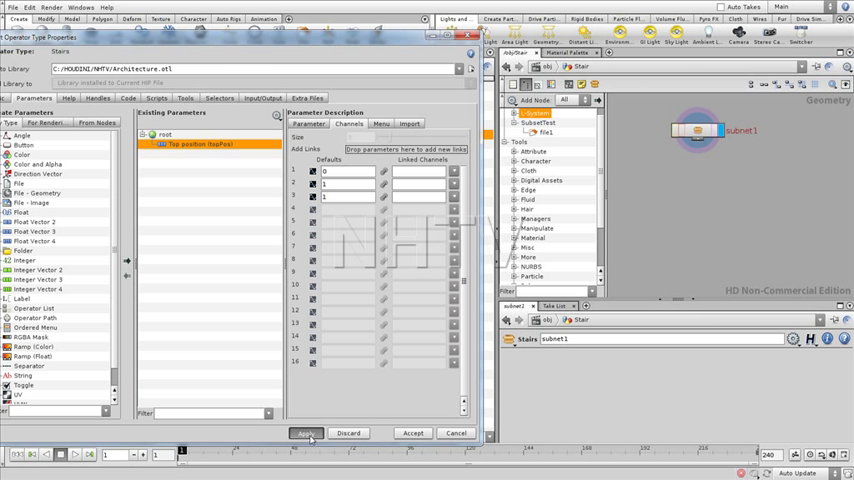
{"action": "left_click", "coordinate": [300, 432]}
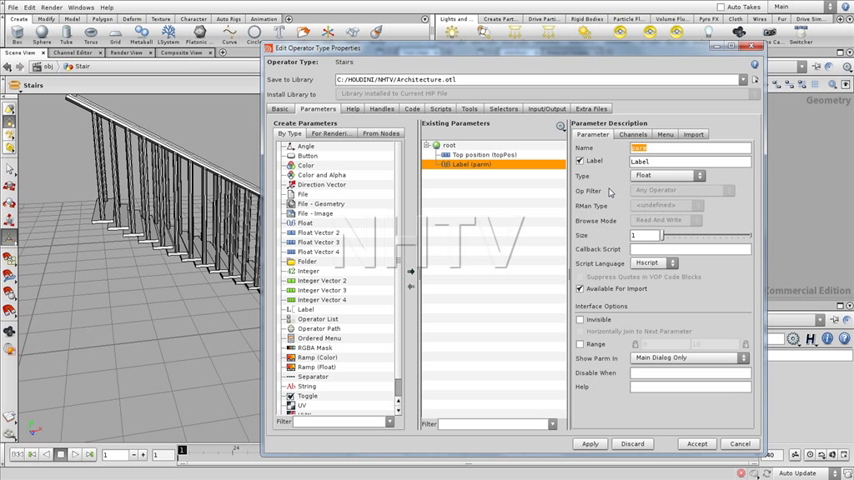
{"action": "type", "text": "width"}
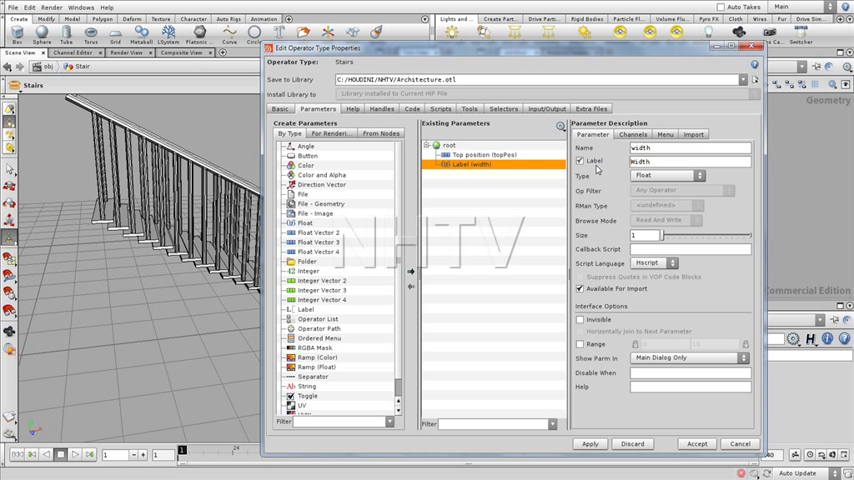
{"action": "type", "text": "StWidth"}
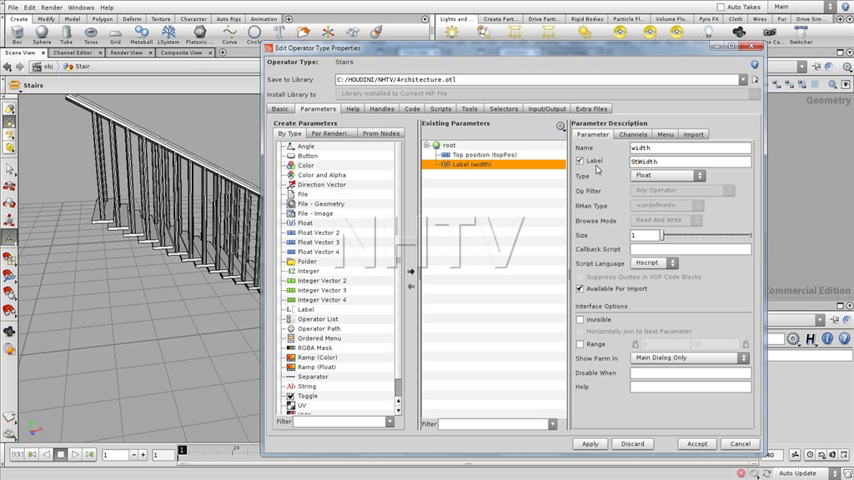
{"action": "type", "text": "StairsWidth"}
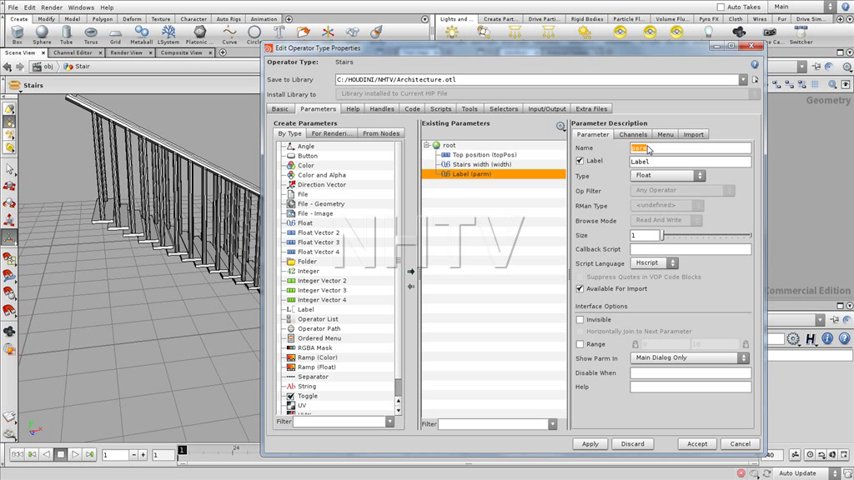
Step: Add float parameters labelled Barrier height and Barrier length
{"action": "type", "text": "barrier"}
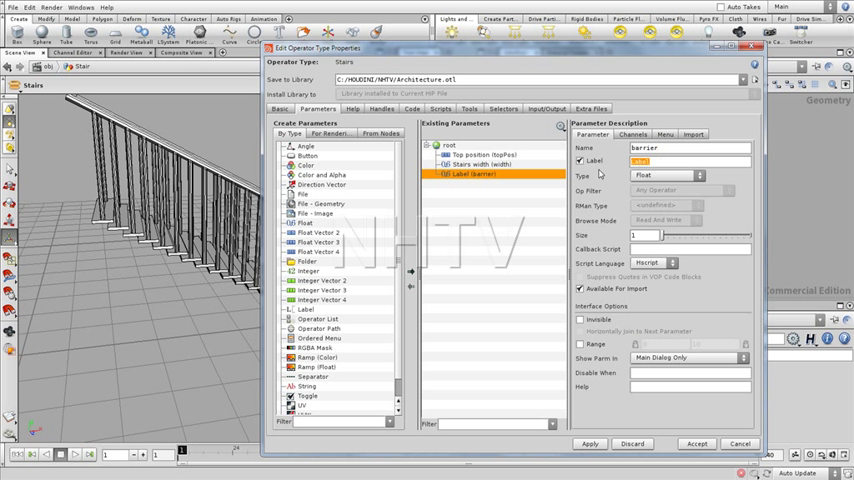
{"action": "type", "text": "Barrier length"}
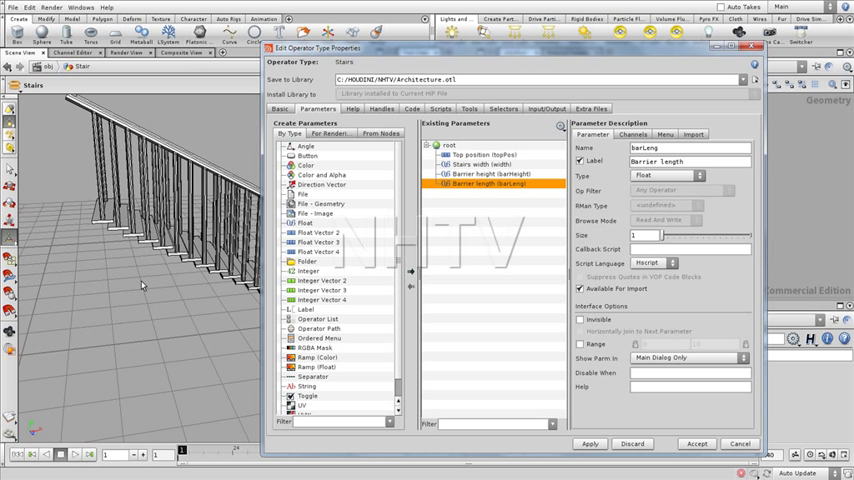
{"action": "mouse_move", "coordinate": [152, 280]}
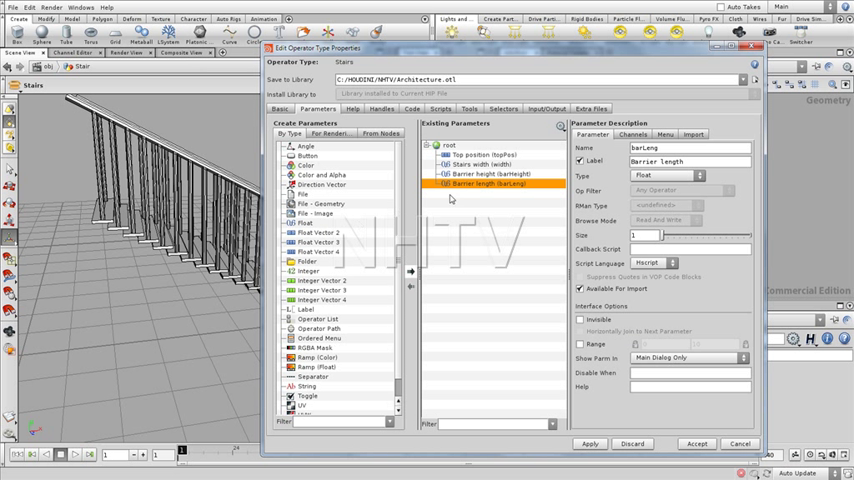
{"action": "mouse_move", "coordinate": [528, 222]}
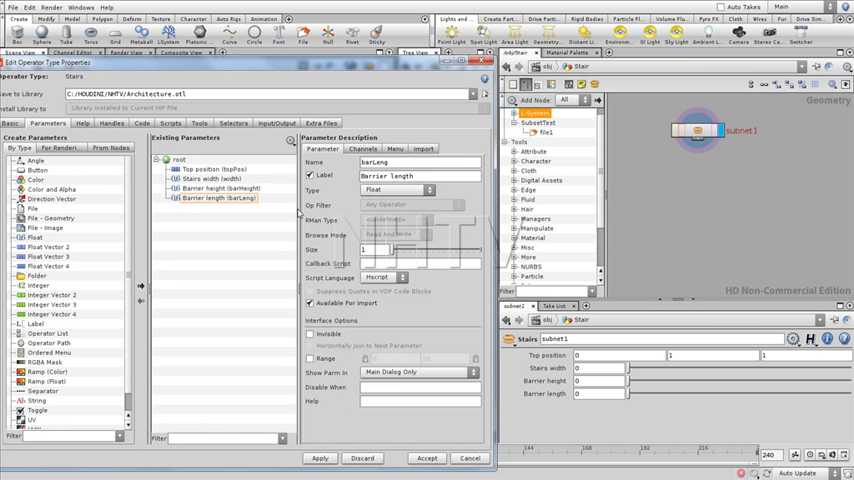
Step: Give the Barrier length parameter a default value of 0.5 in the Channels defaults
{"action": "left_click", "coordinate": [200, 192]}
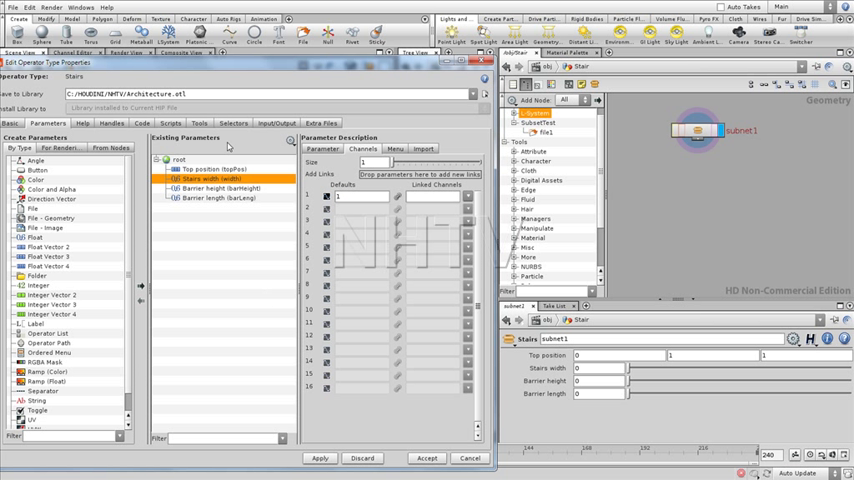
{"action": "left_click", "coordinate": [222, 188]}
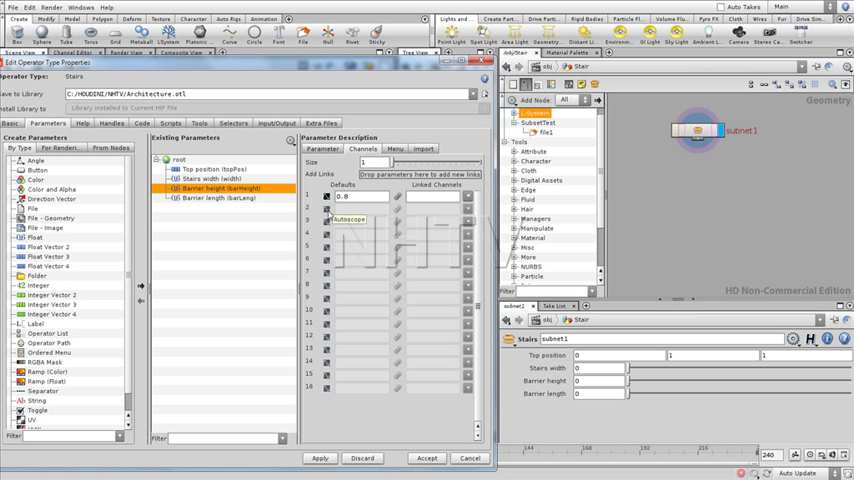
{"action": "left_click", "coordinate": [212, 198]}
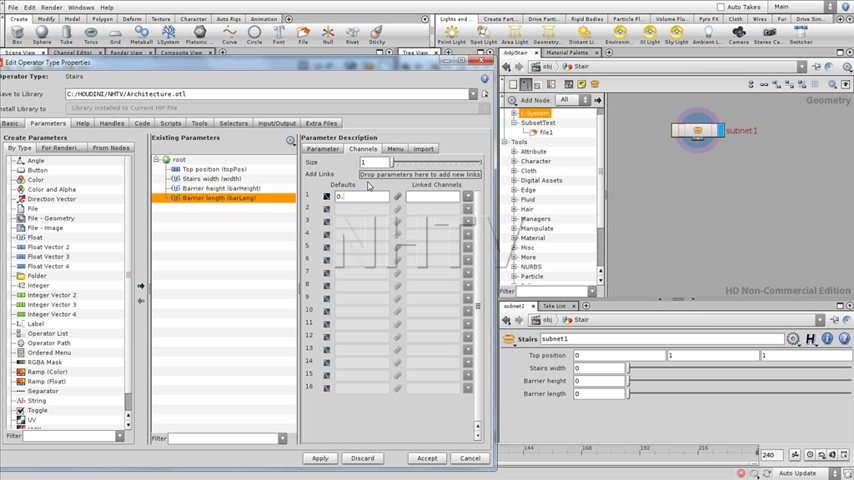
{"action": "type", "text": "0.5"}
{"action": "type", "text": "ch"}
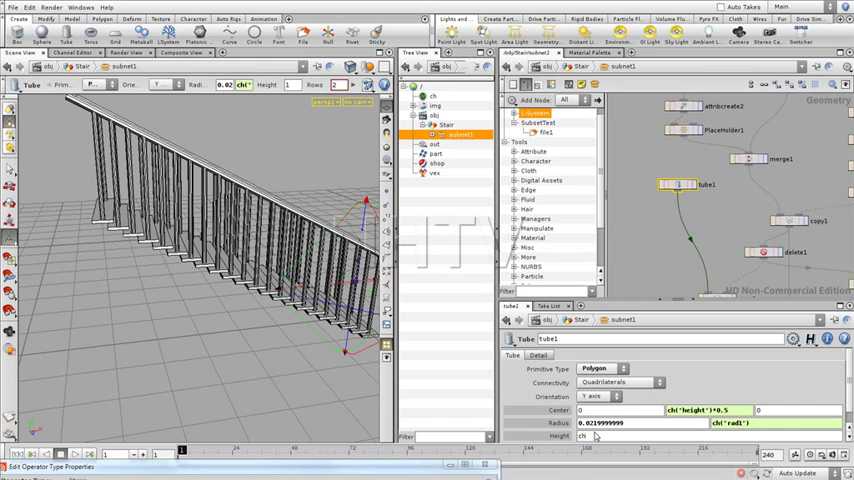
Step: Enter a ch("../...") channel-reference expression in the internal box node's size field
{"action": "left_click", "coordinate": [592, 436]}
{"action": "type", "text": "ch("}
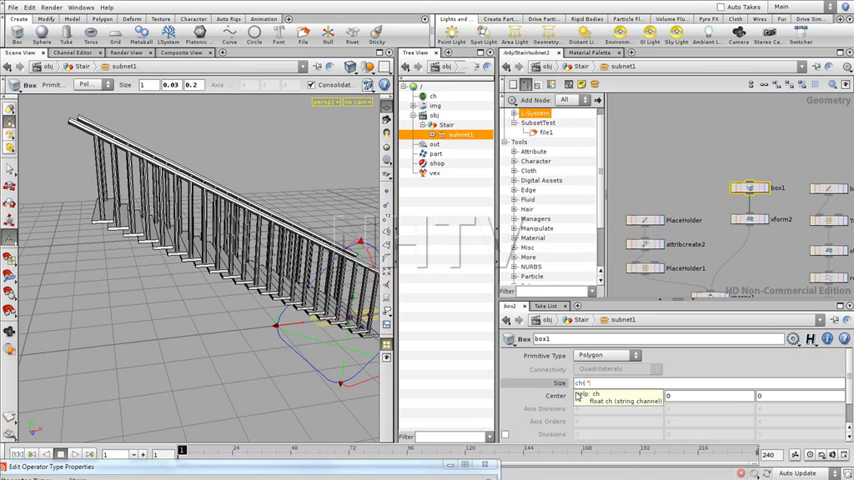
Step: Select the internal transform node to show its translate parameters beside the type properties
{"action": "left_click", "coordinate": [588, 380]}
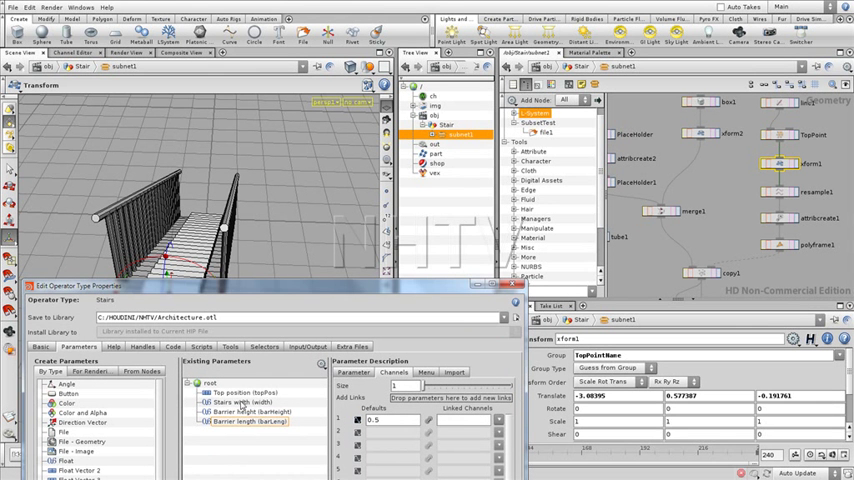
{"action": "left_click", "coordinate": [242, 392]}
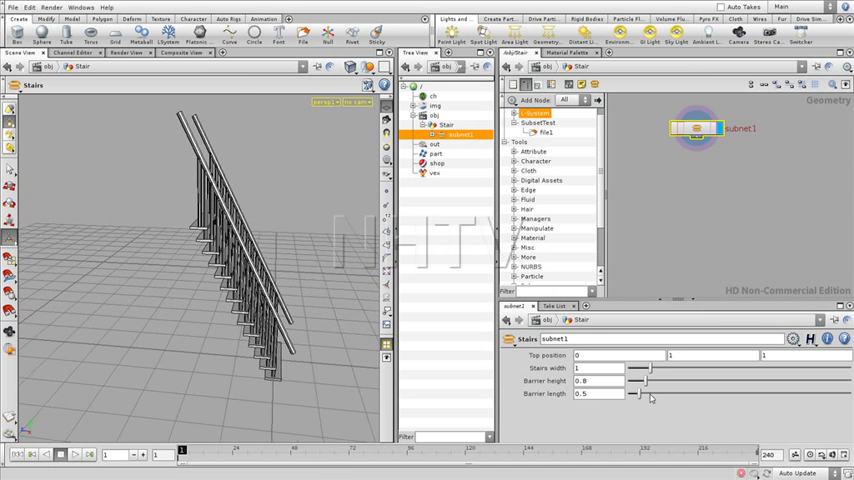
Step: Reshape the stairs by dragging the Barrier length and Stairs width sliders on subnet1
{"action": "left_click_drag", "start_coordinate": [632, 392], "coordinate": [644, 392]}
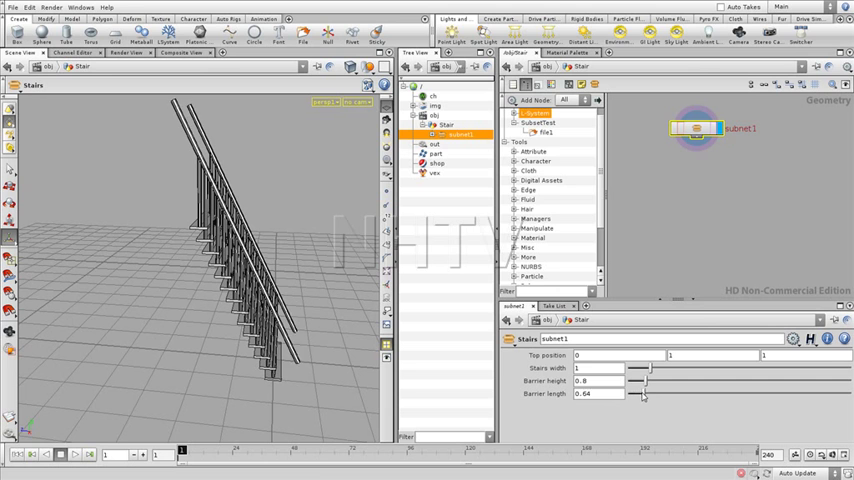
{"action": "left_click_drag", "start_coordinate": [640, 380], "coordinate": [658, 380]}
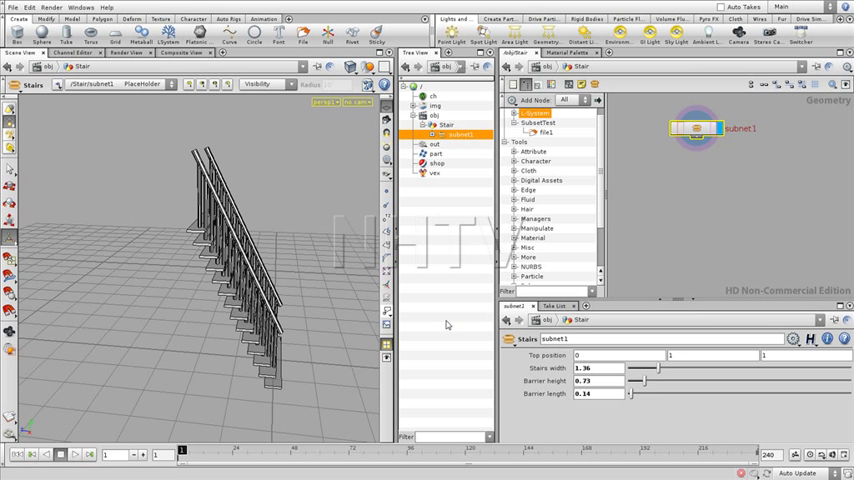
{"action": "left_click", "coordinate": [588, 356]}
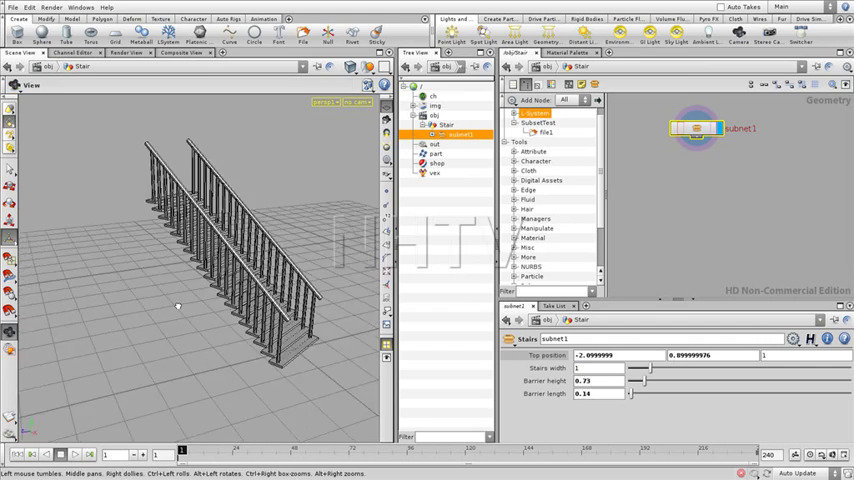
{"action": "left_click_drag", "start_coordinate": [178, 306], "coordinate": [216, 318]}
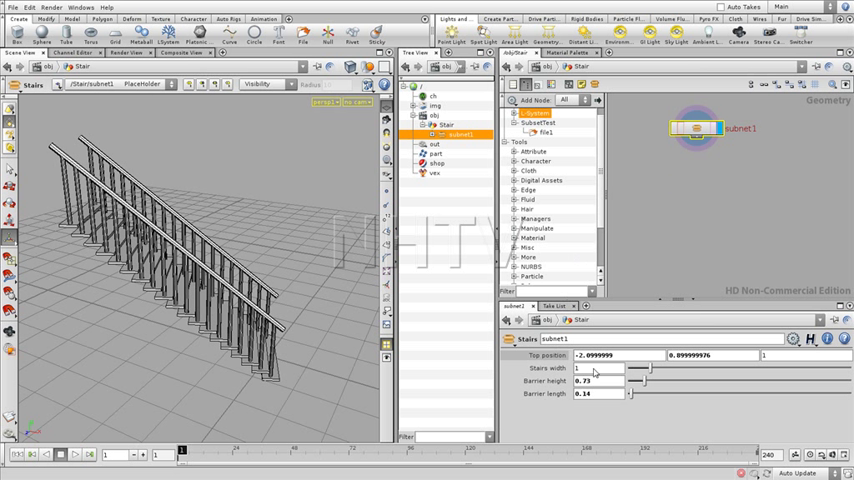
{"action": "mouse_move", "coordinate": [688, 180]}
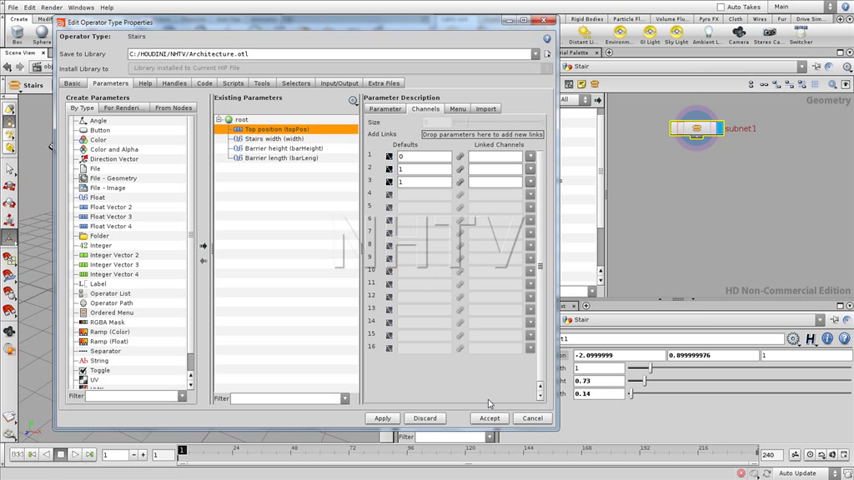
Step: Accept the Operator Type Properties to close the window
{"action": "left_click", "coordinate": [492, 416]}
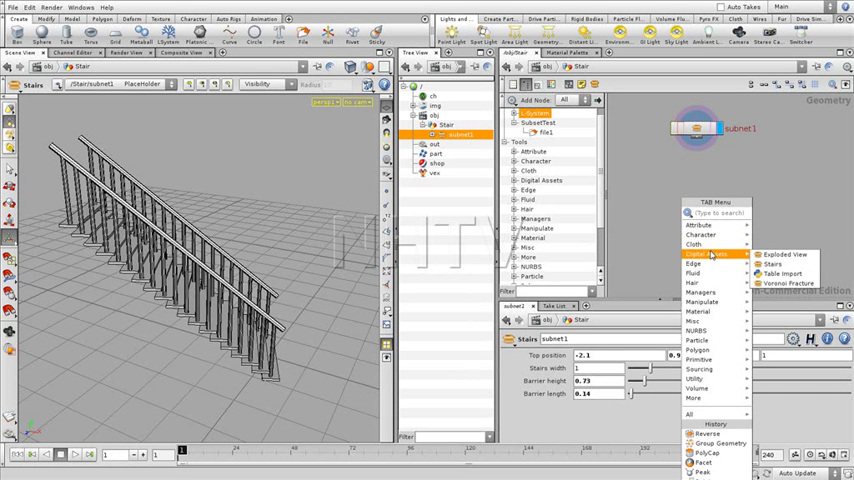
{"action": "left_click", "coordinate": [772, 264]}
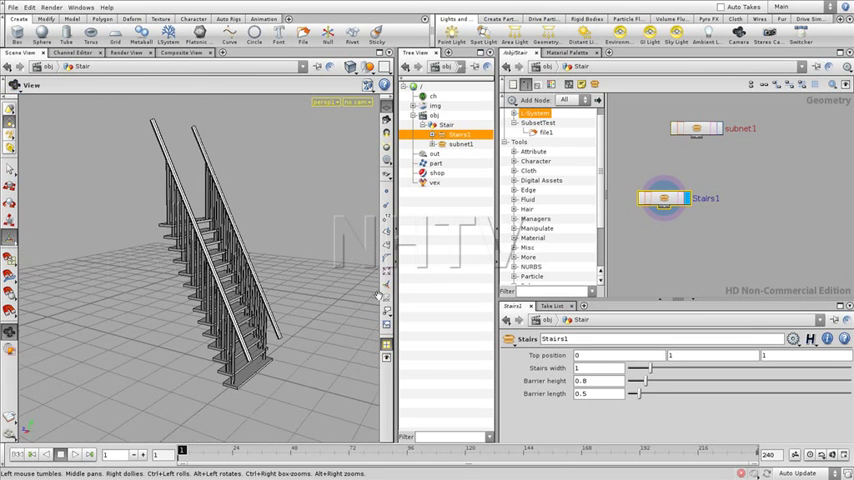
{"action": "left_click_drag", "start_coordinate": [634, 392], "coordinate": [628, 392]}
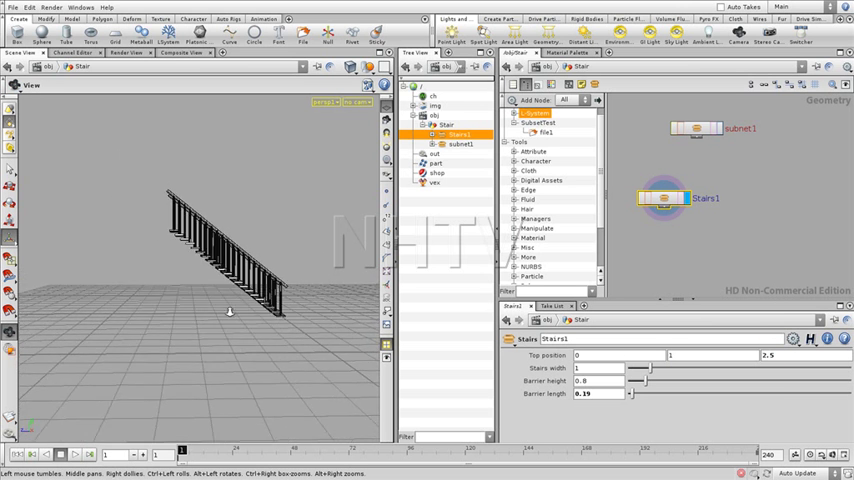
{"action": "left_click_drag", "start_coordinate": [230, 312], "coordinate": [334, 288]}
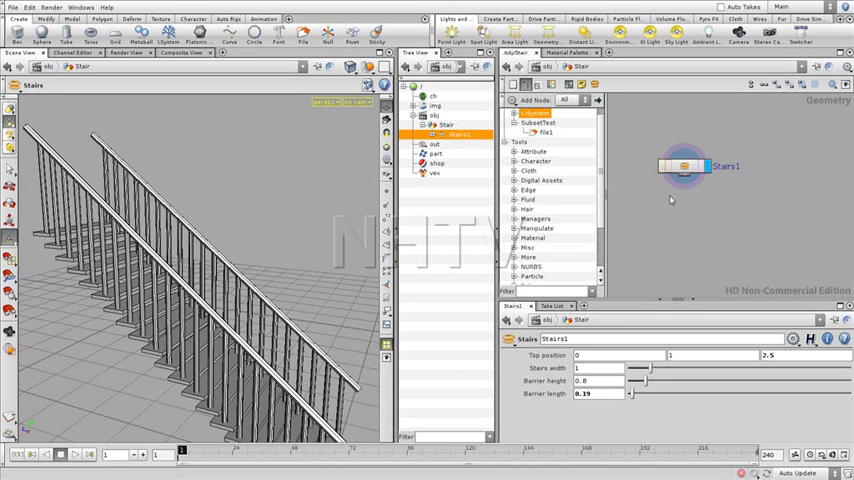
{"action": "mouse_move", "coordinate": [668, 176]}
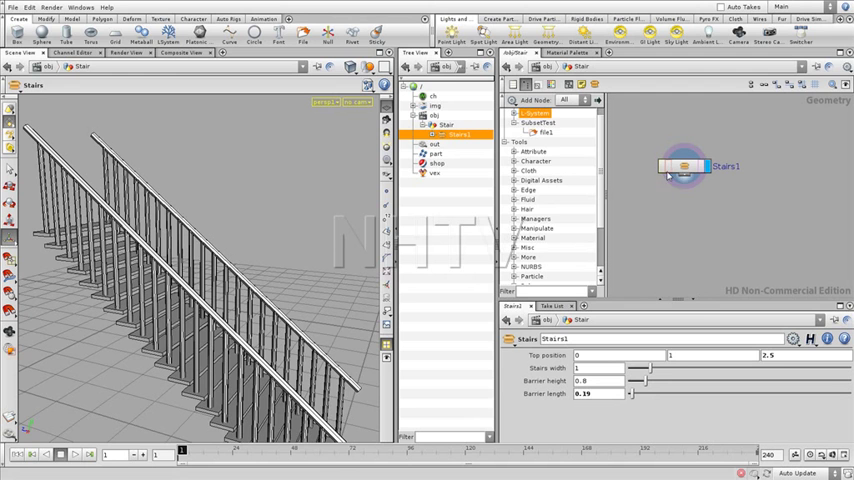
{"action": "mouse_move", "coordinate": [688, 208]}
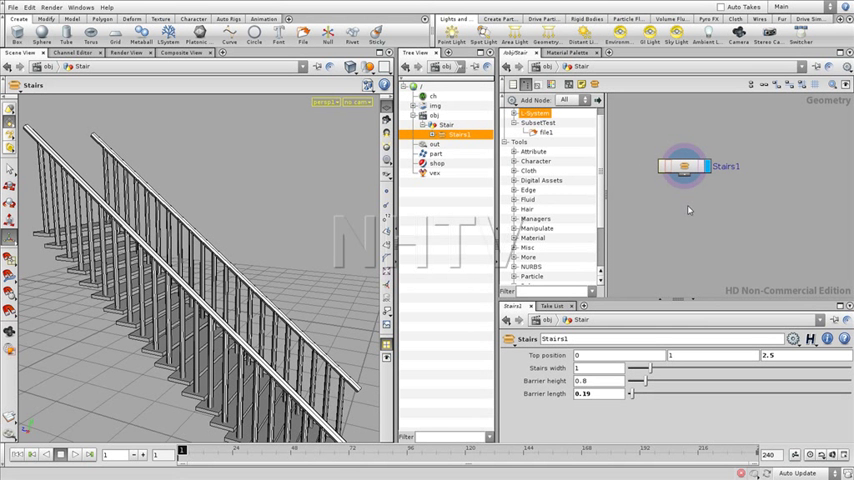
{"action": "mouse_move", "coordinate": [680, 208]}
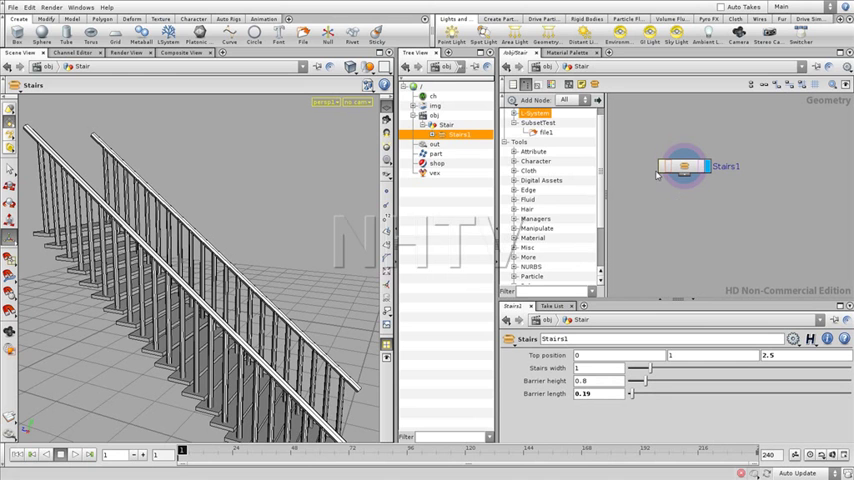
{"action": "mouse_move", "coordinate": [704, 196]}
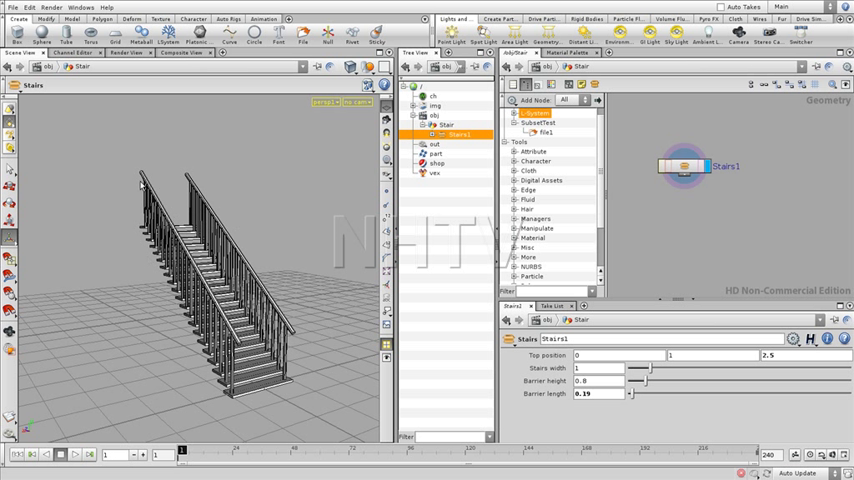
{"action": "mouse_move", "coordinate": [148, 294]}
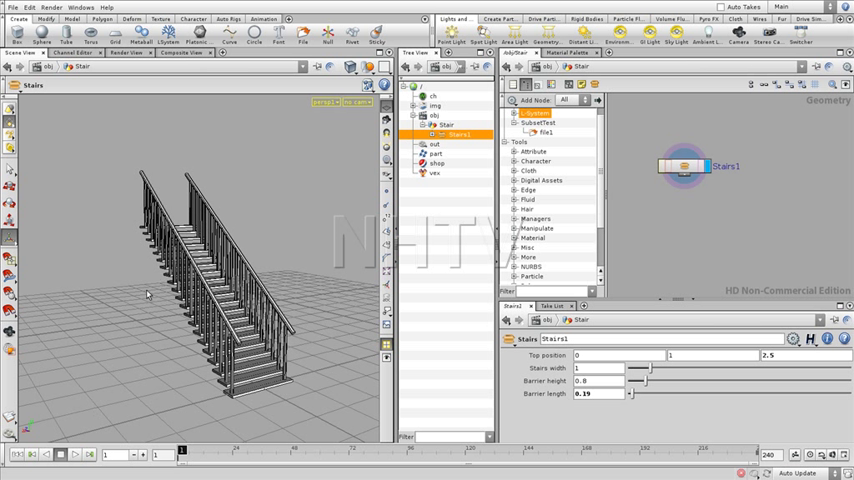